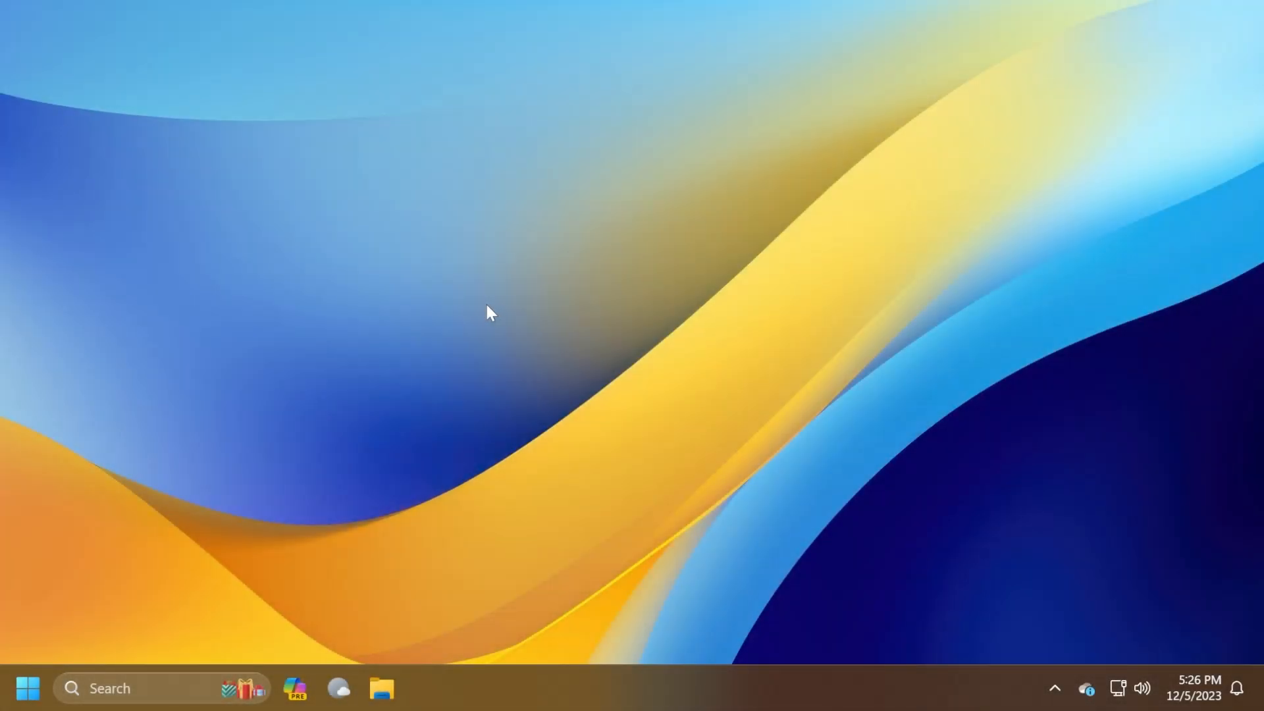
mouse_move(137, 692)
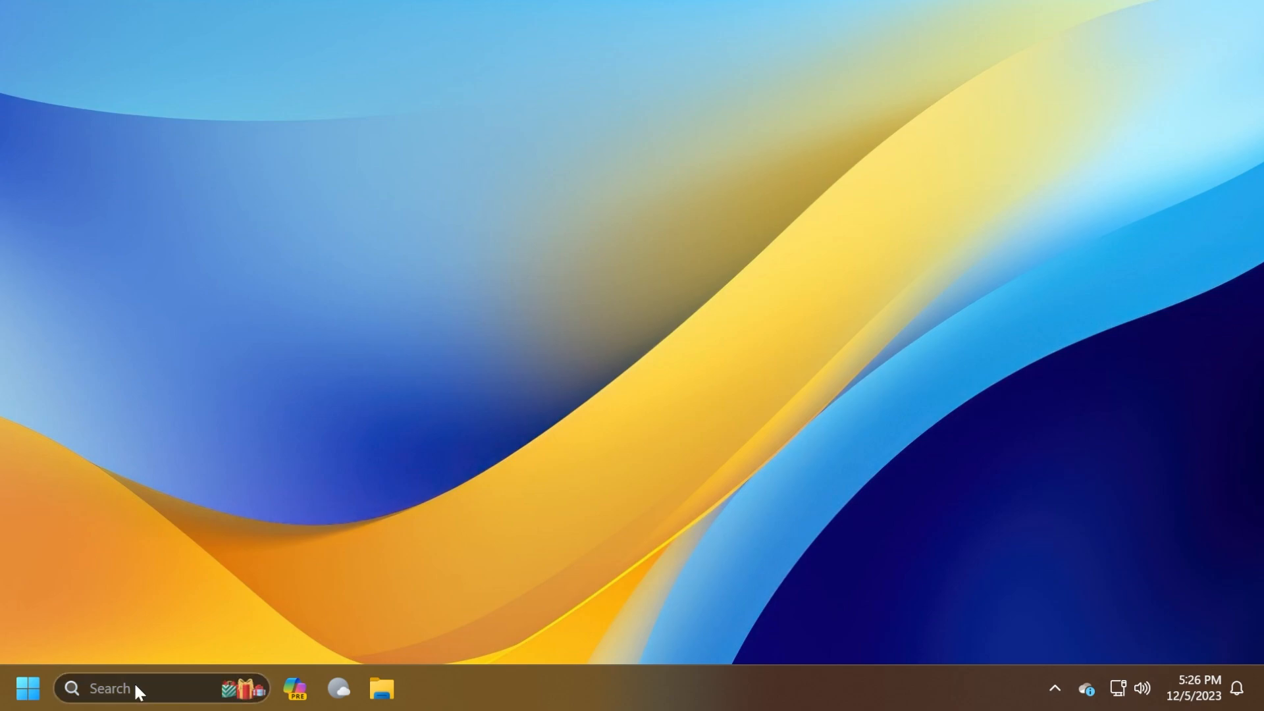
- Launch Copilot from taskbar search and have it open Settings > Personalization > Themes
click(109, 687)
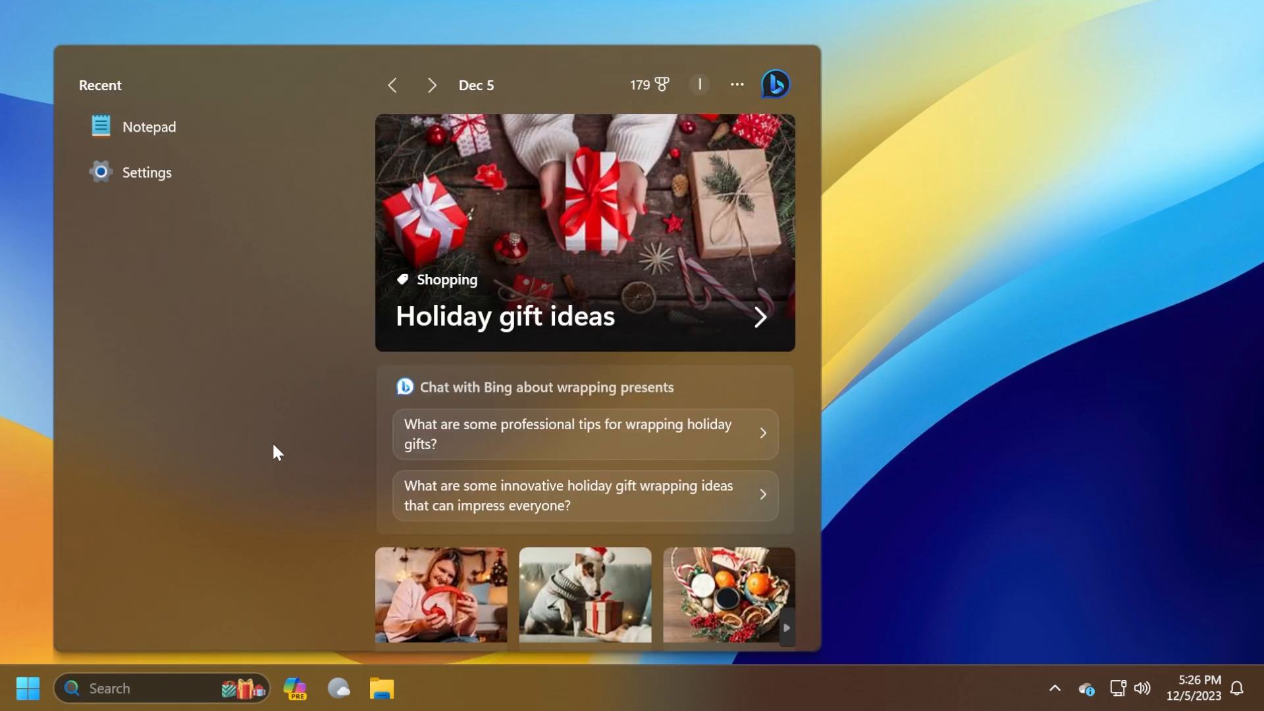
text(vers)
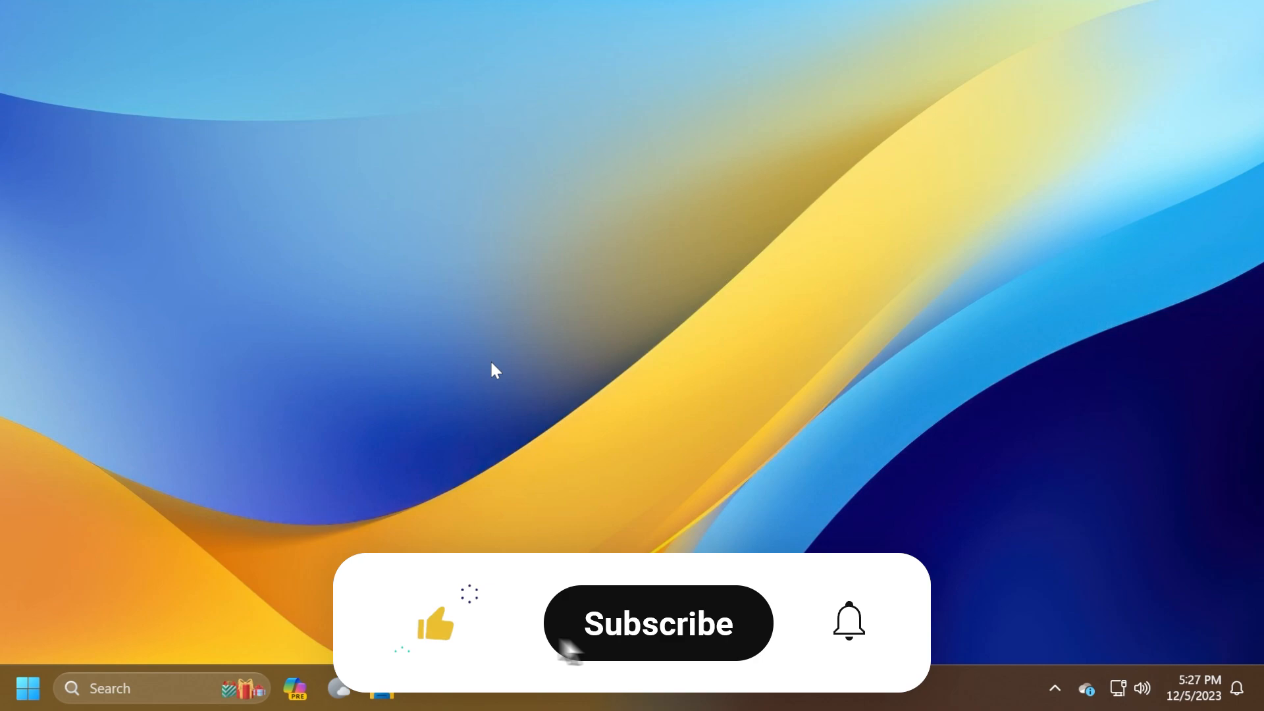
click(657, 622)
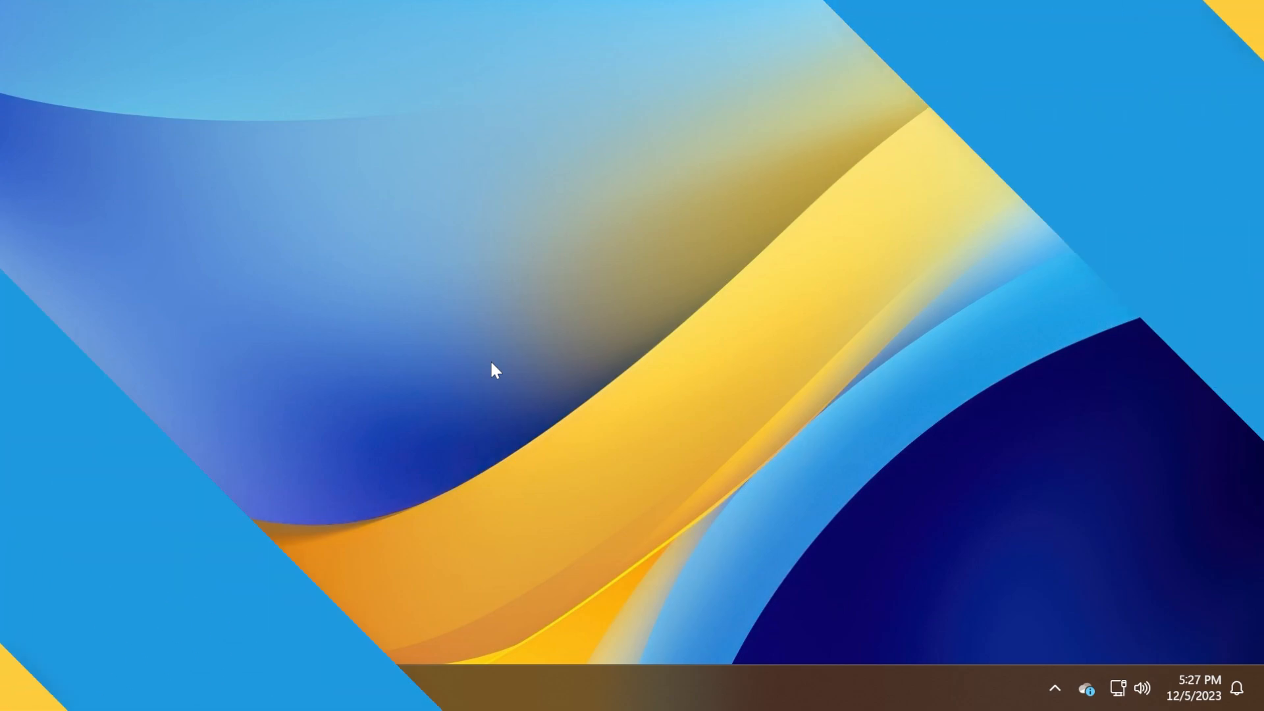
click(1086, 688)
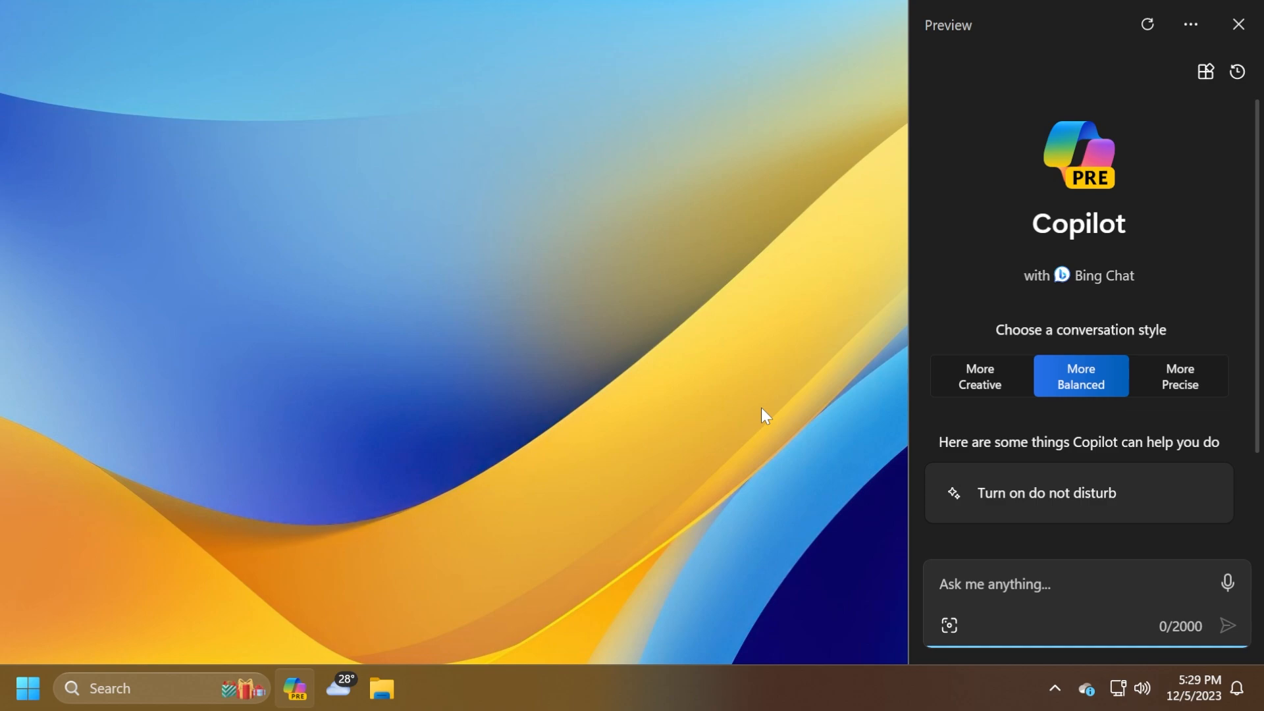
mouse_move(732, 482)
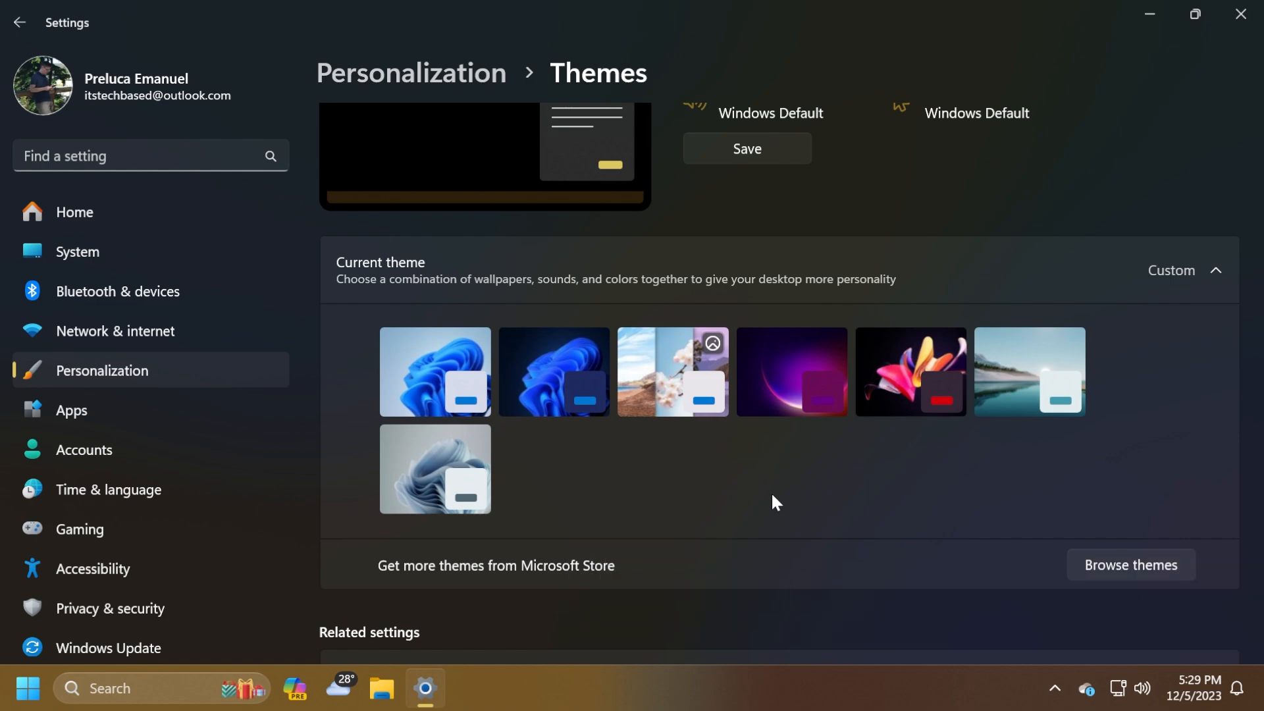
- Return Settings to its Home page, then close it to reveal the blue-and-yellow desktop
click(74, 212)
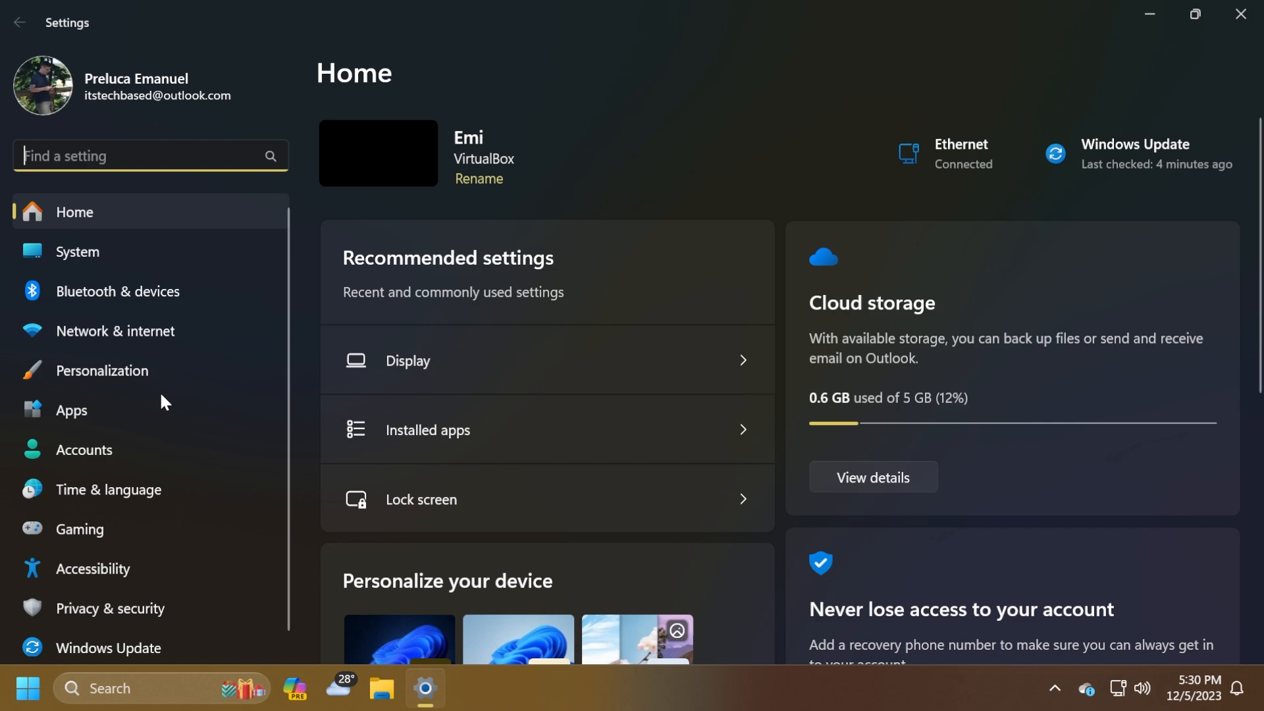
click(110, 607)
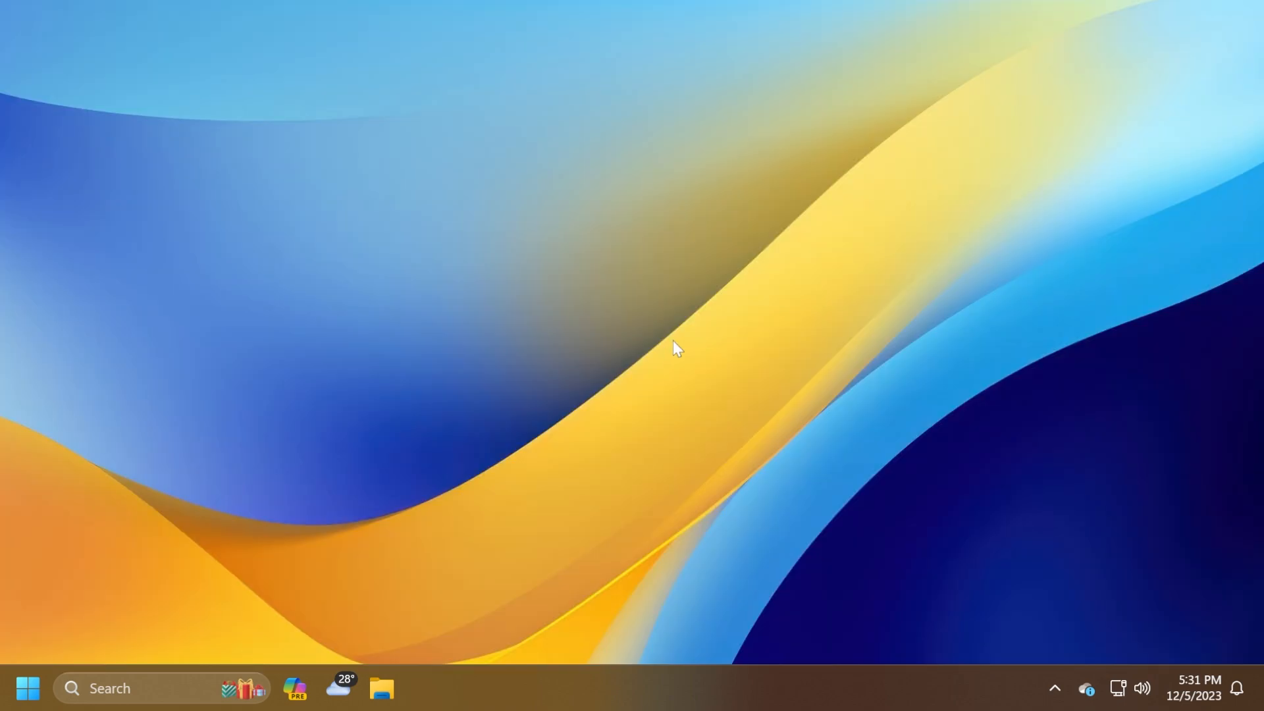
mouse_move(670, 345)
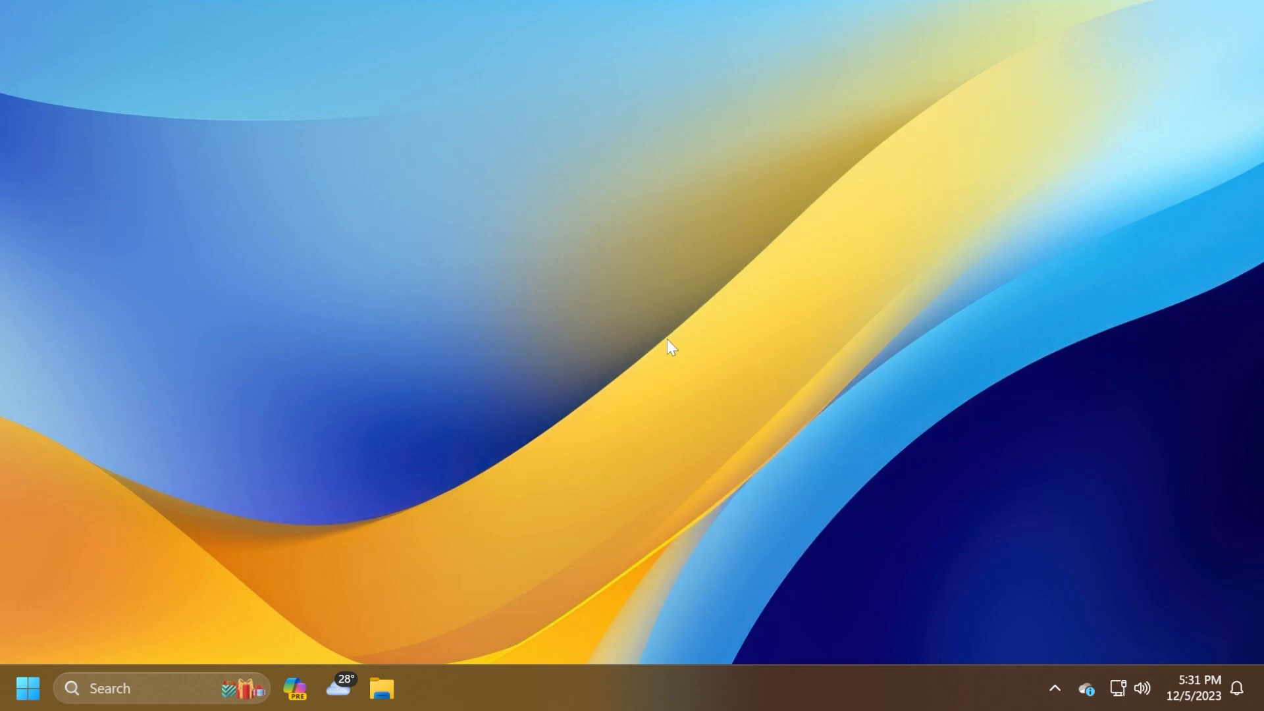
mouse_move(385, 636)
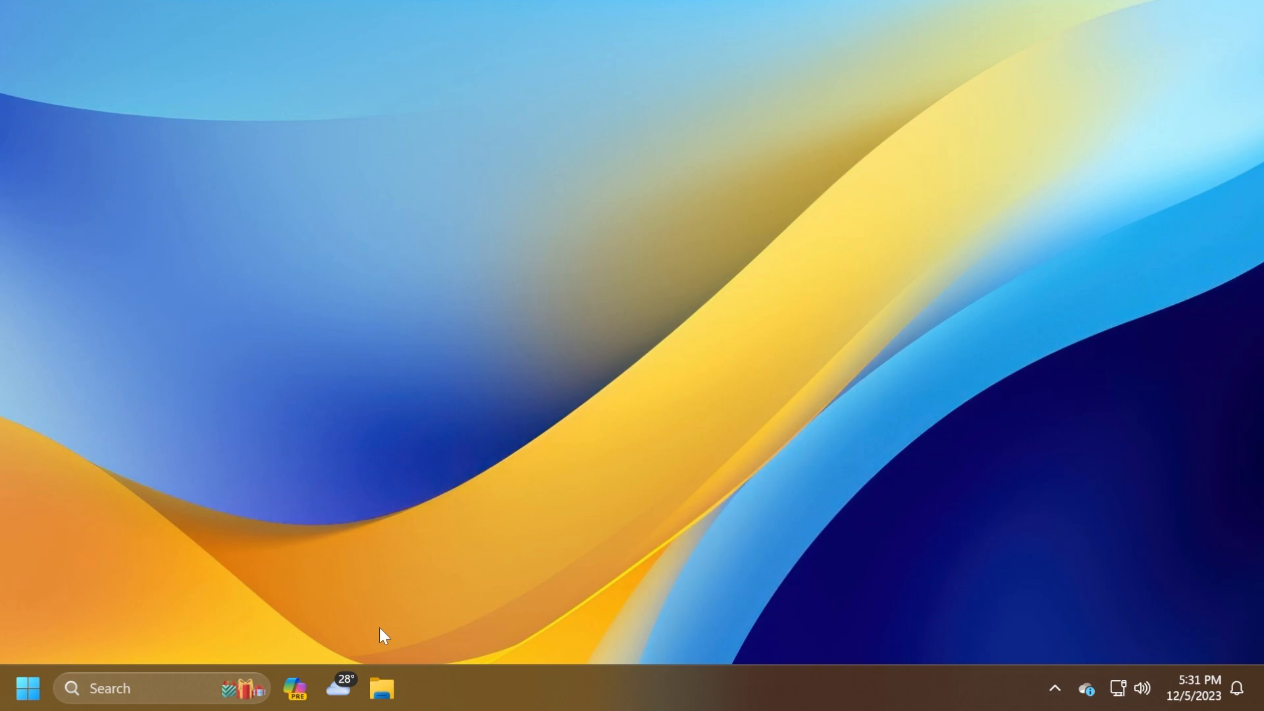
mouse_move(660, 435)
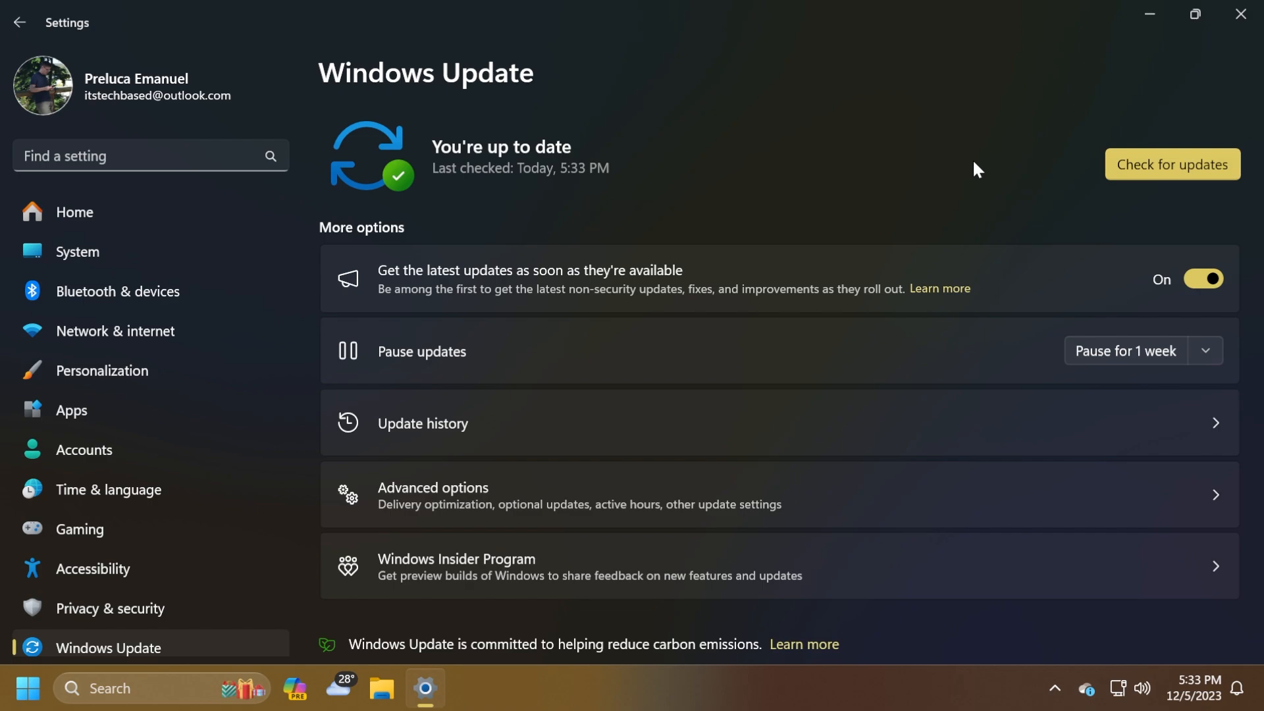
mouse_move(742, 177)
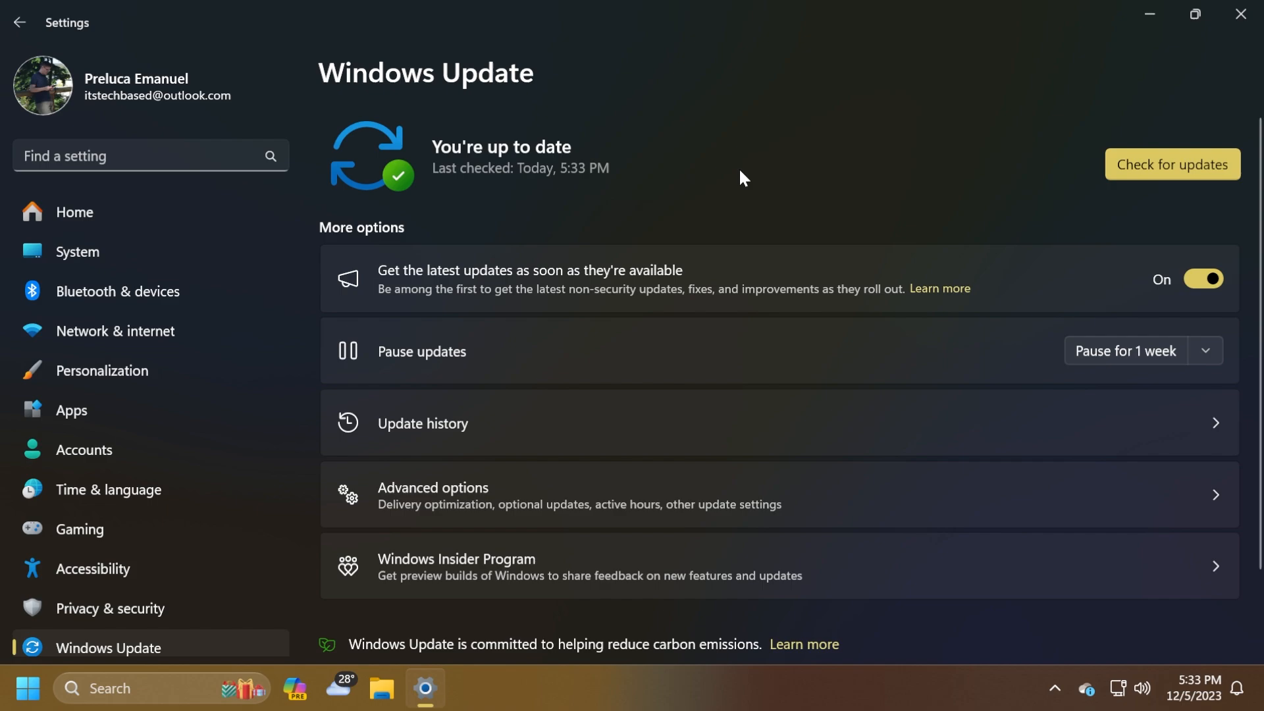
mouse_move(706, 176)
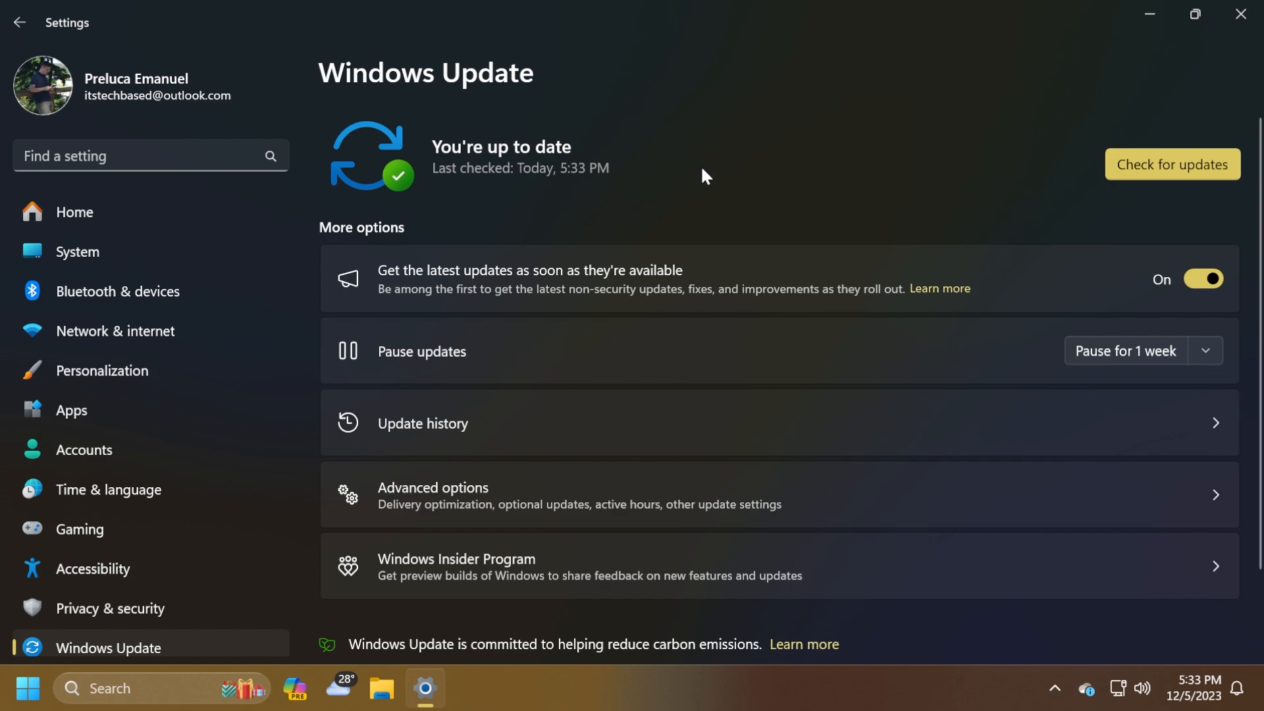
mouse_move(555, 287)
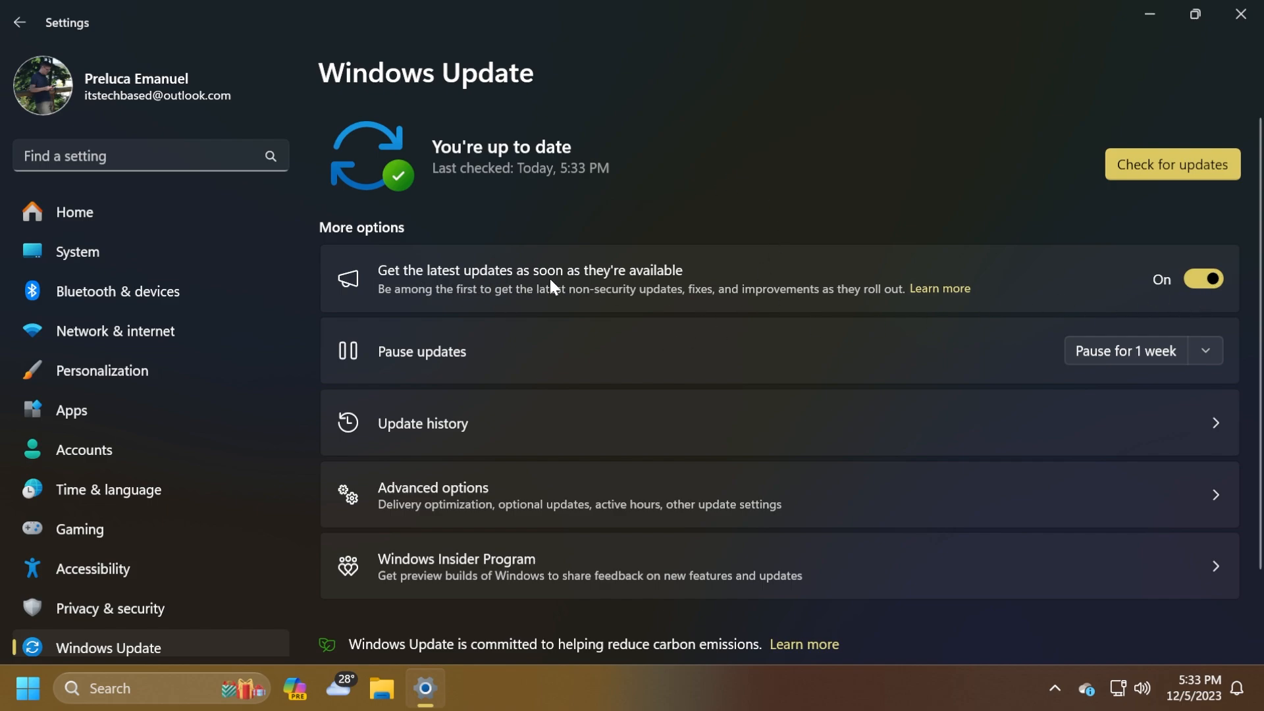
mouse_move(885, 204)
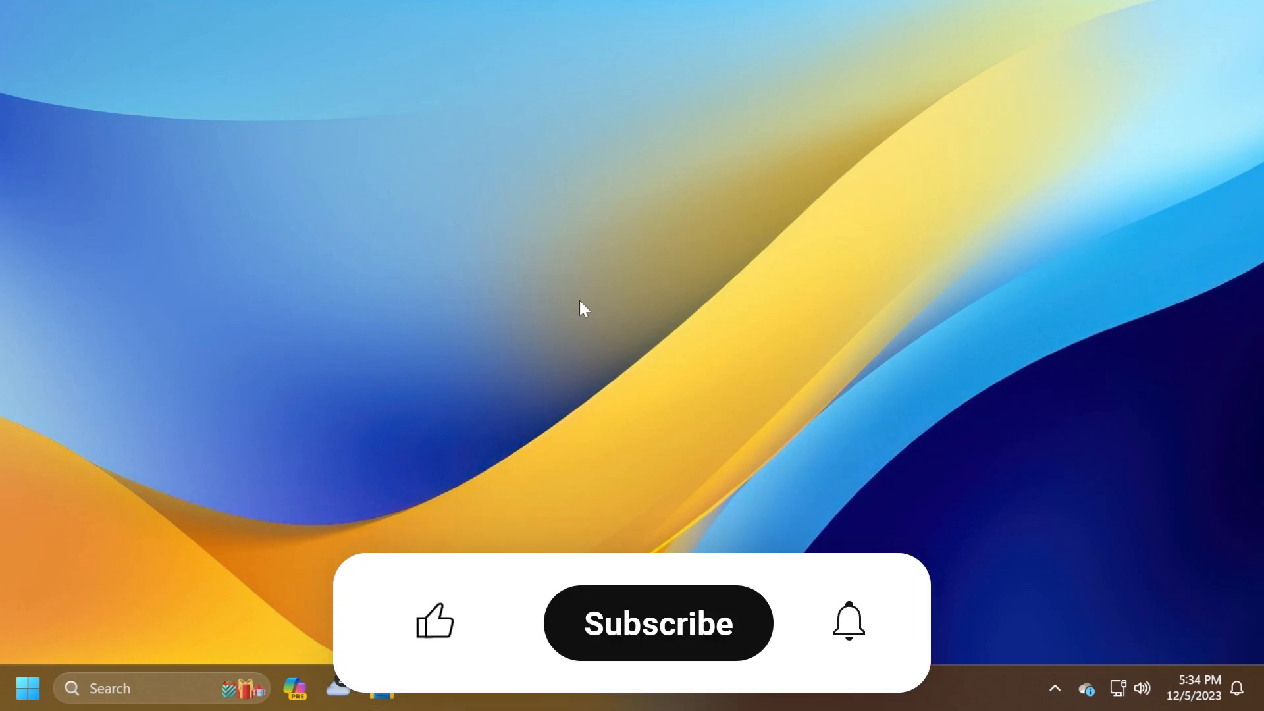
click(435, 622)
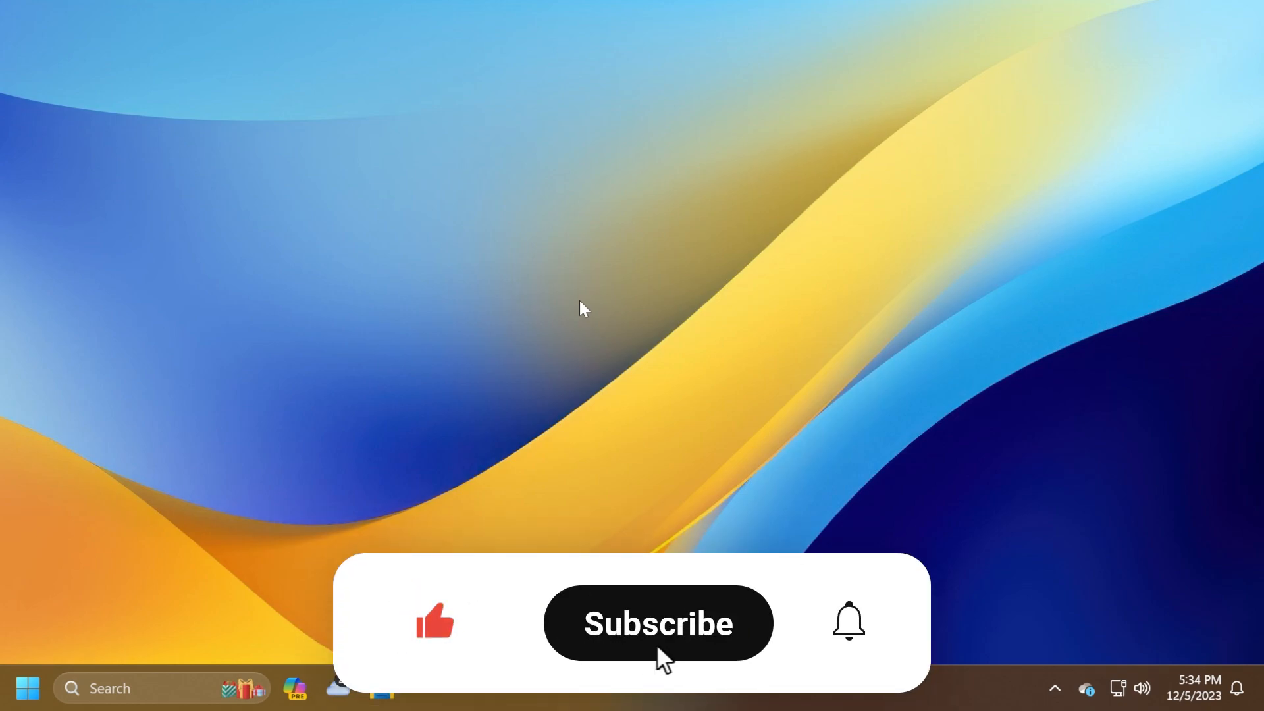
click(657, 622)
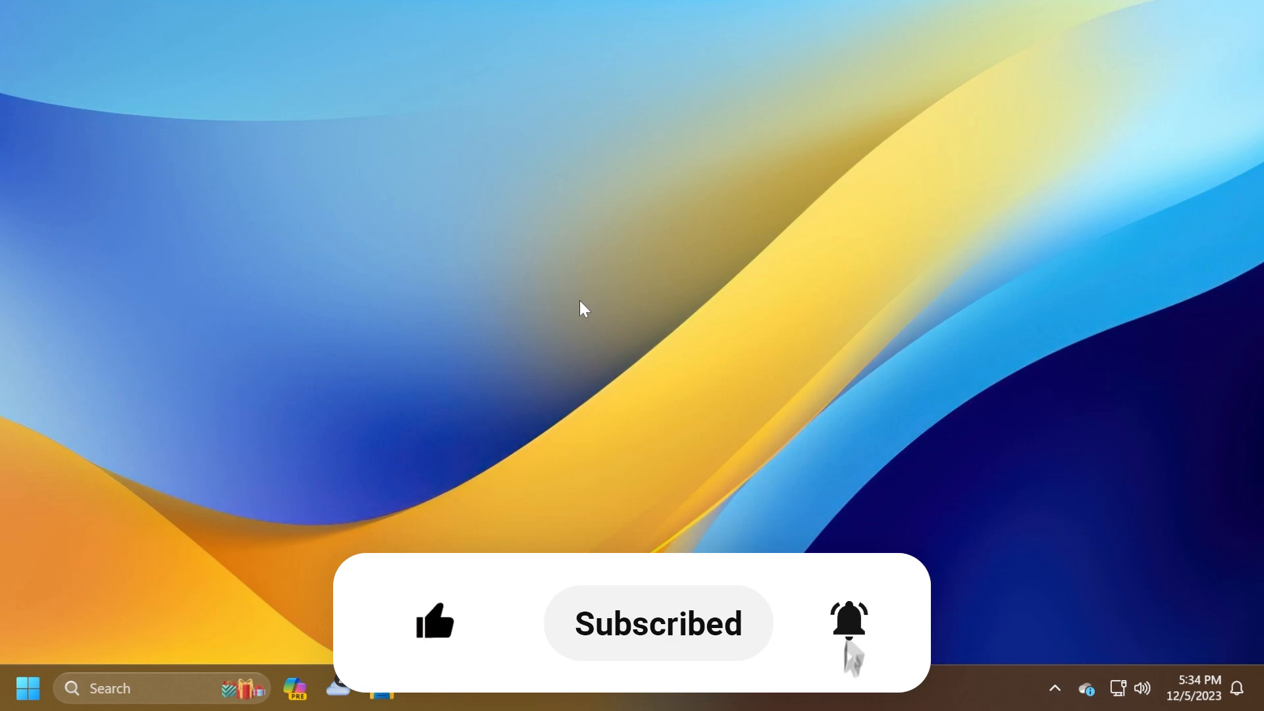